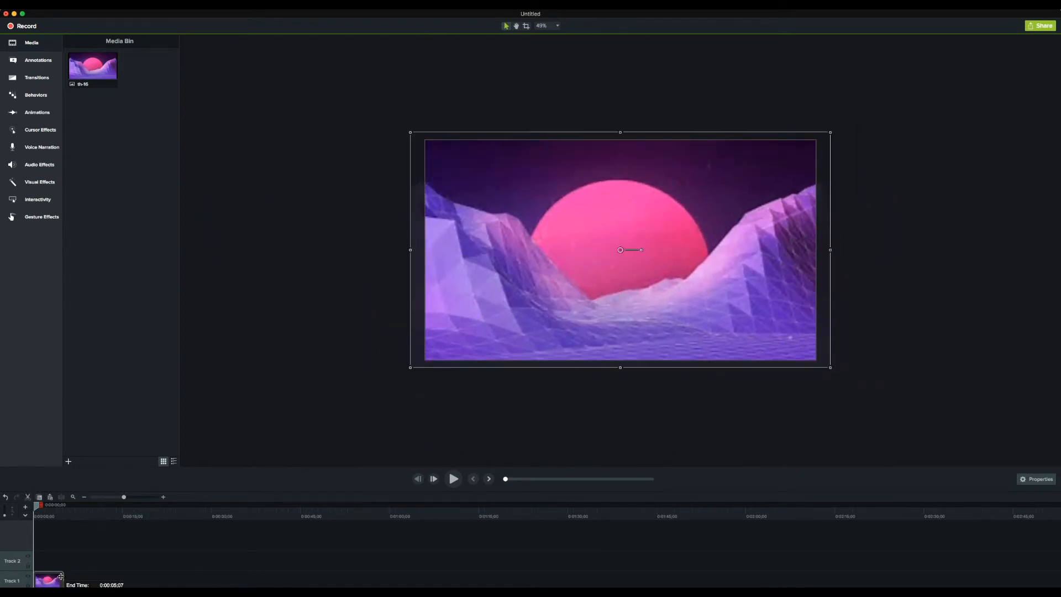
Apply the Glow effect and a green Colorize tint from Visual Effects to the sunset clip
{"action": "left_click", "coordinate": [40, 181]}
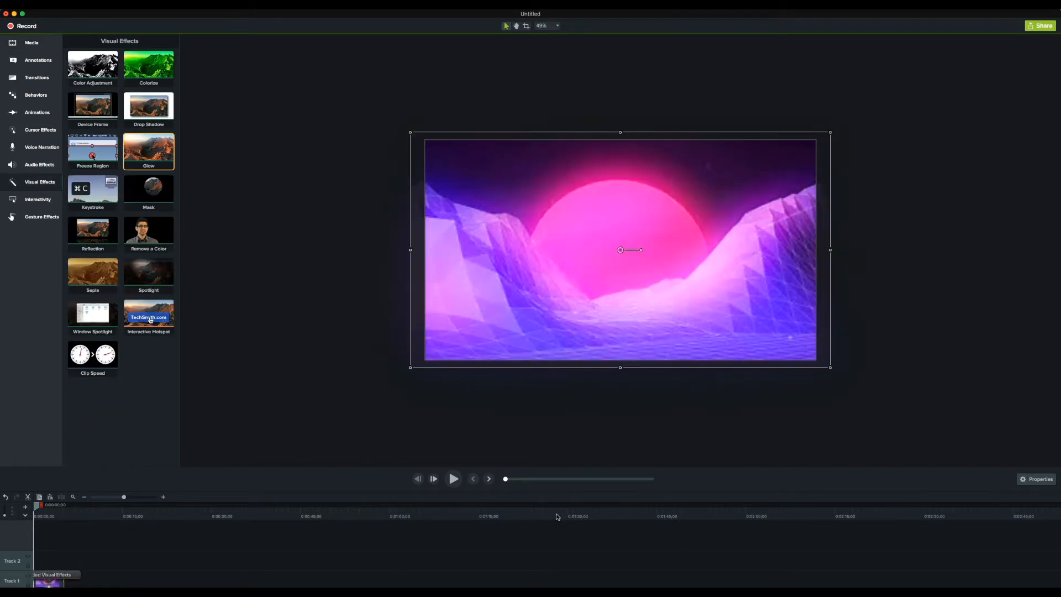
{"action": "left_click", "coordinate": [93, 271]}
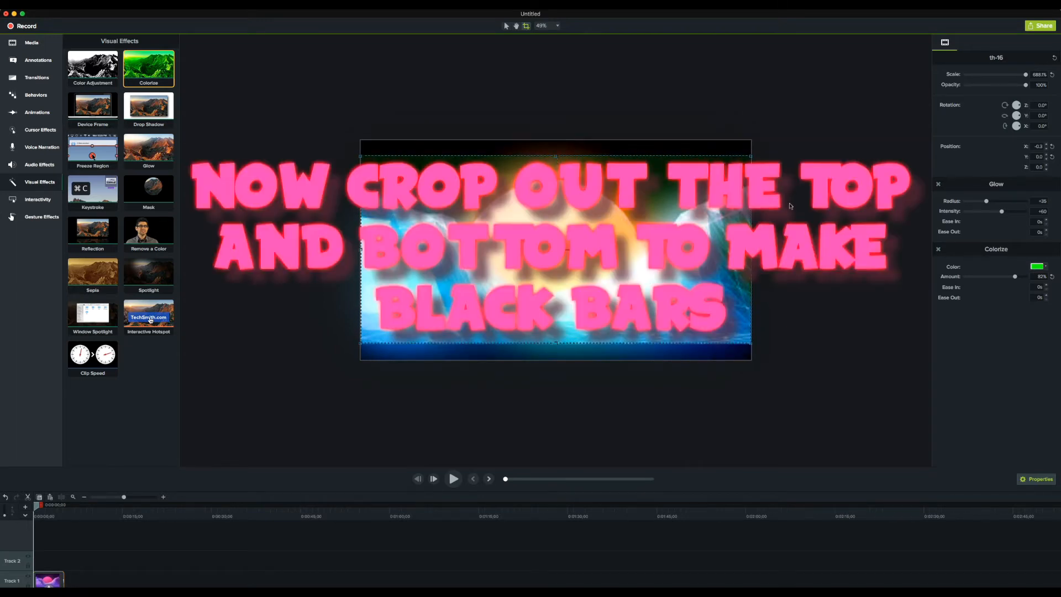
Crop the clip's top and bottom inward, leaving black letterbox bars
{"action": "left_click_drag", "start_coordinate": [986, 201], "coordinate": [968, 201]}
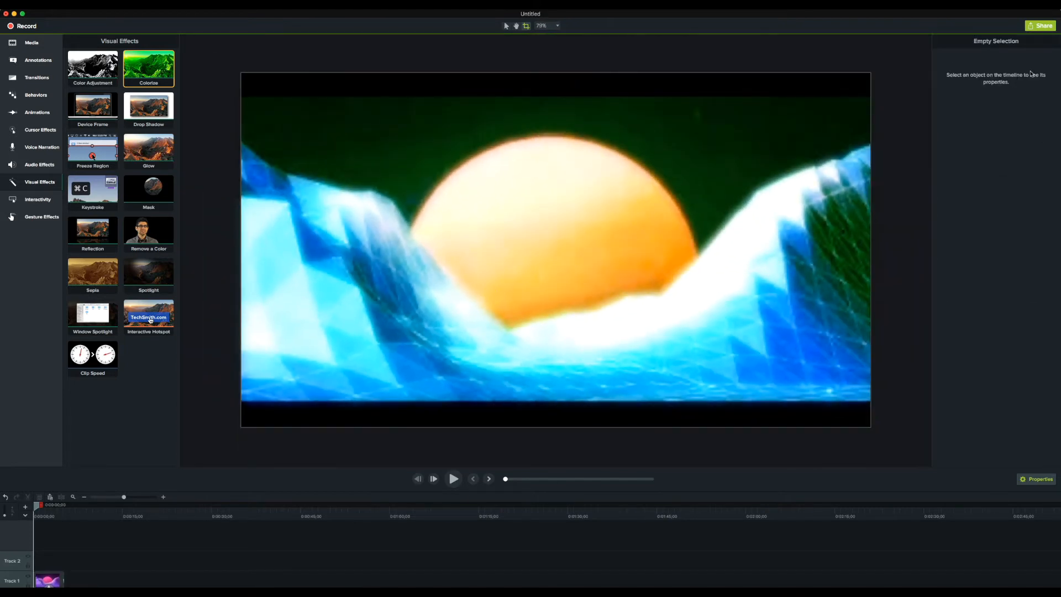
{"action": "left_click", "coordinate": [1040, 26]}
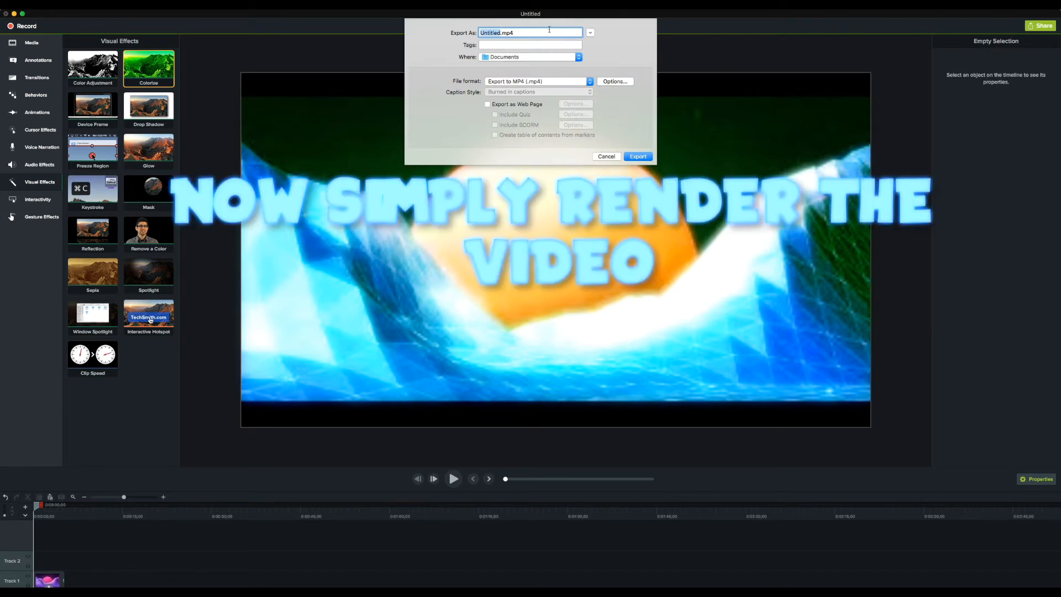
Export the clip as an MP4 file named 'Un' to Documents
{"action": "type", "text": "Un"}
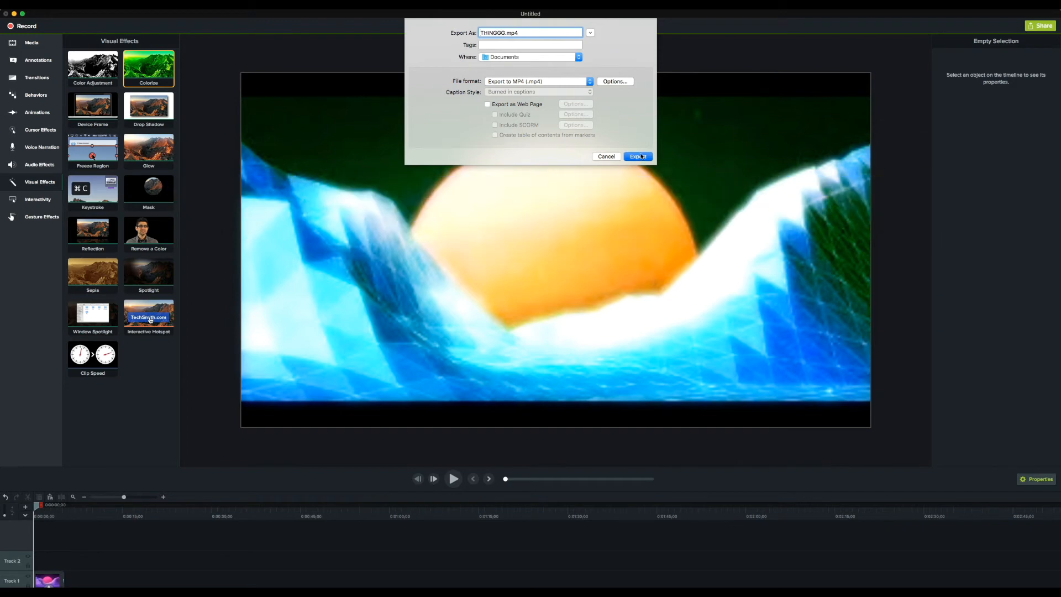
{"action": "left_click", "coordinate": [637, 157]}
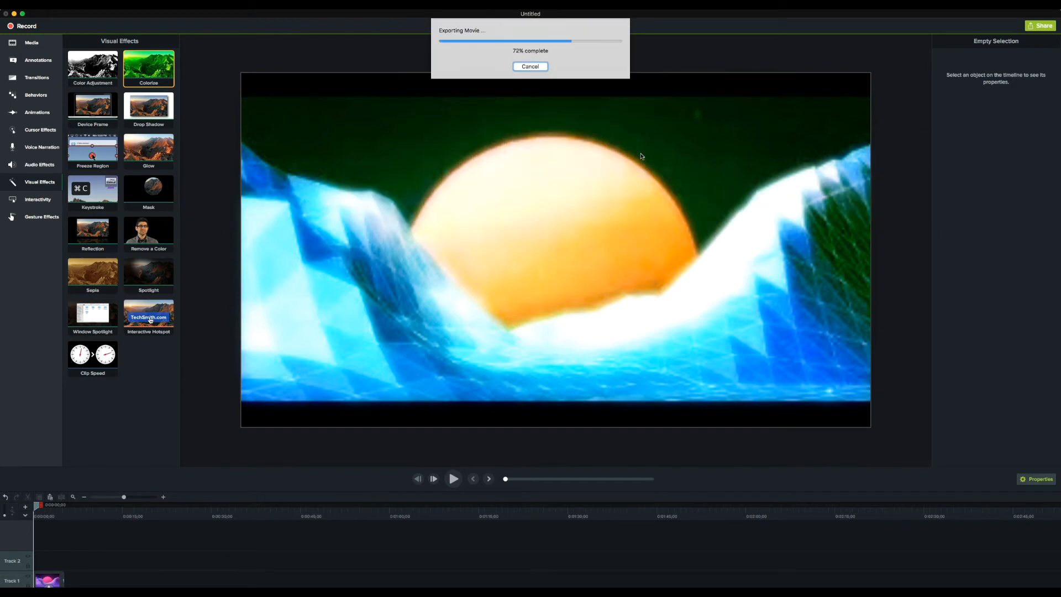